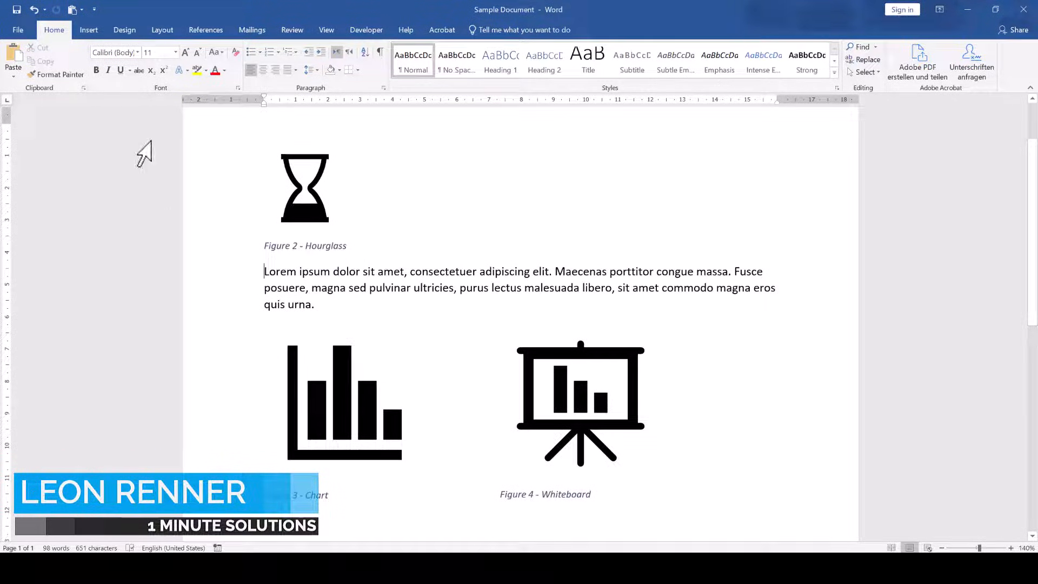
# - Open and close the print preview to renumber captions: hourglass Figure 1, whiteboard 2, chart 3
pyautogui.click(17, 29)
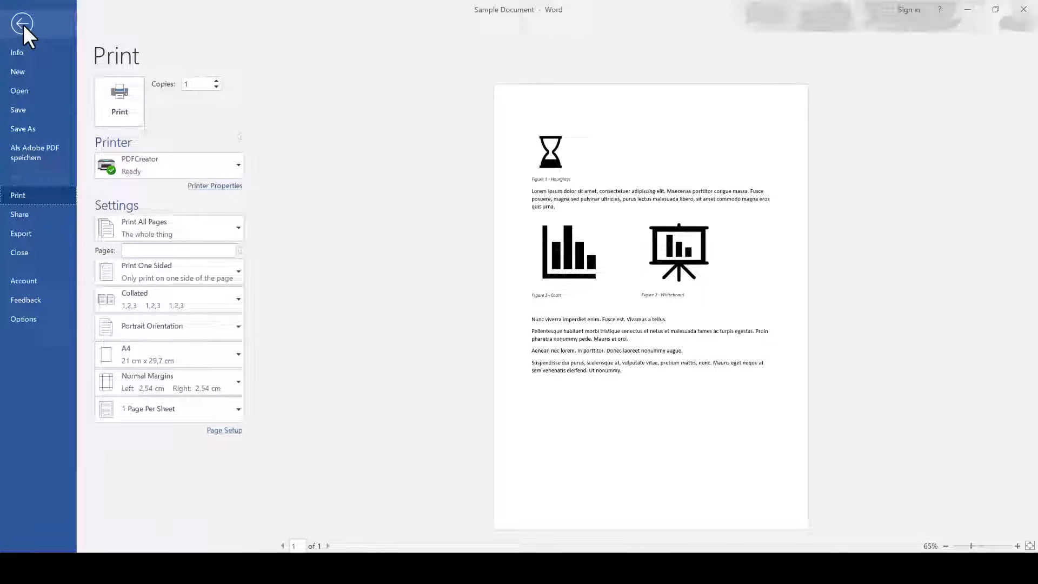
pyautogui.click(22, 23)
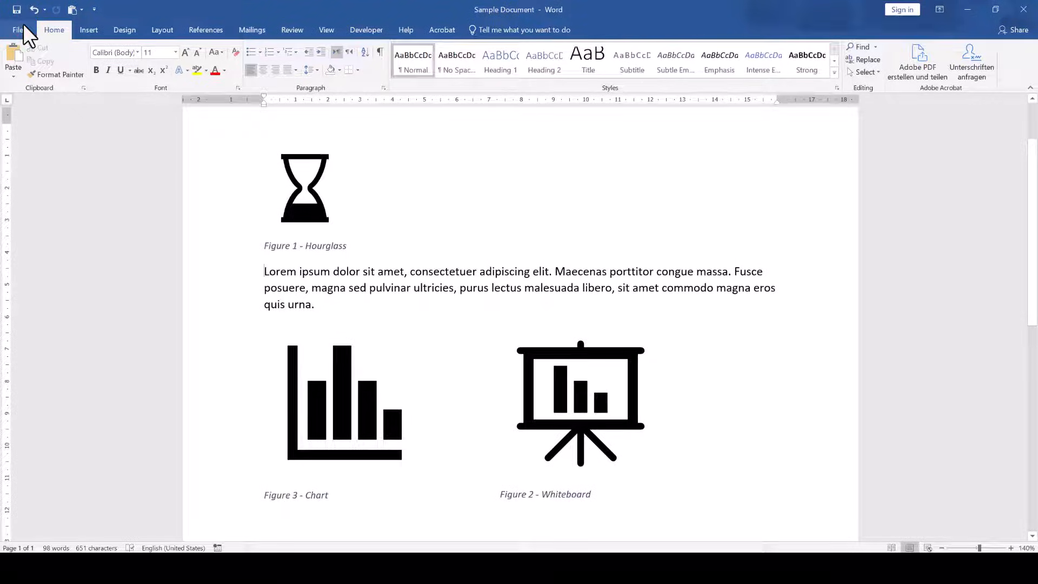
pyautogui.moveTo(277, 484)
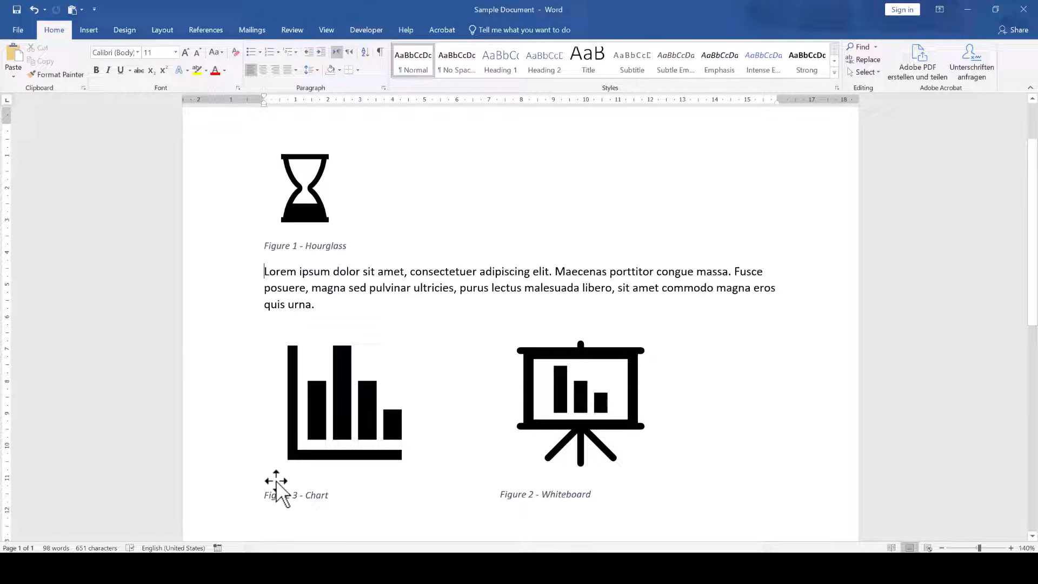
pyautogui.moveTo(545, 499)
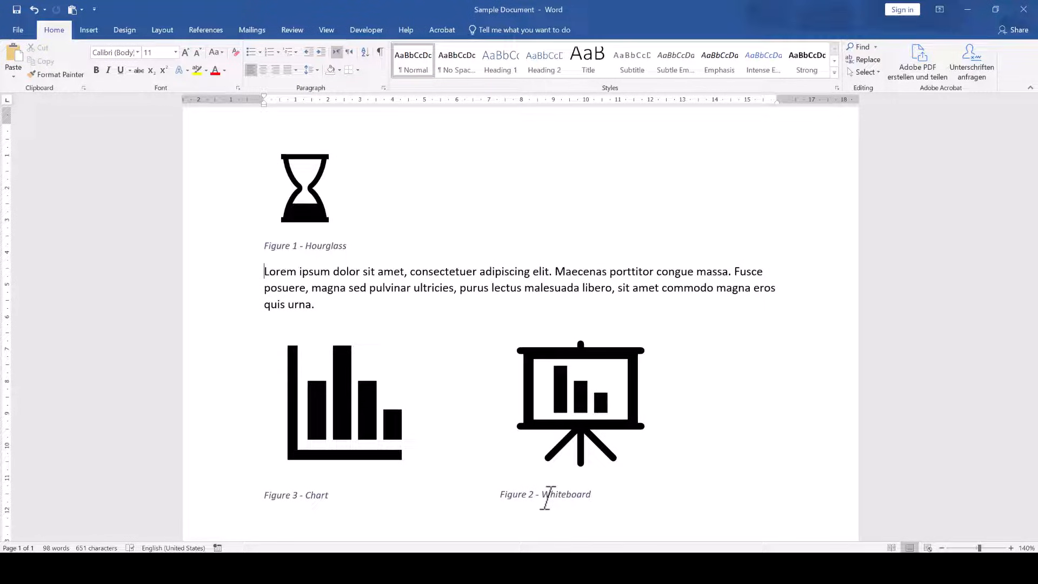
# - Select the chart, compare its anchor with the whiteboard's, then reselect the chart
pyautogui.click(345, 402)
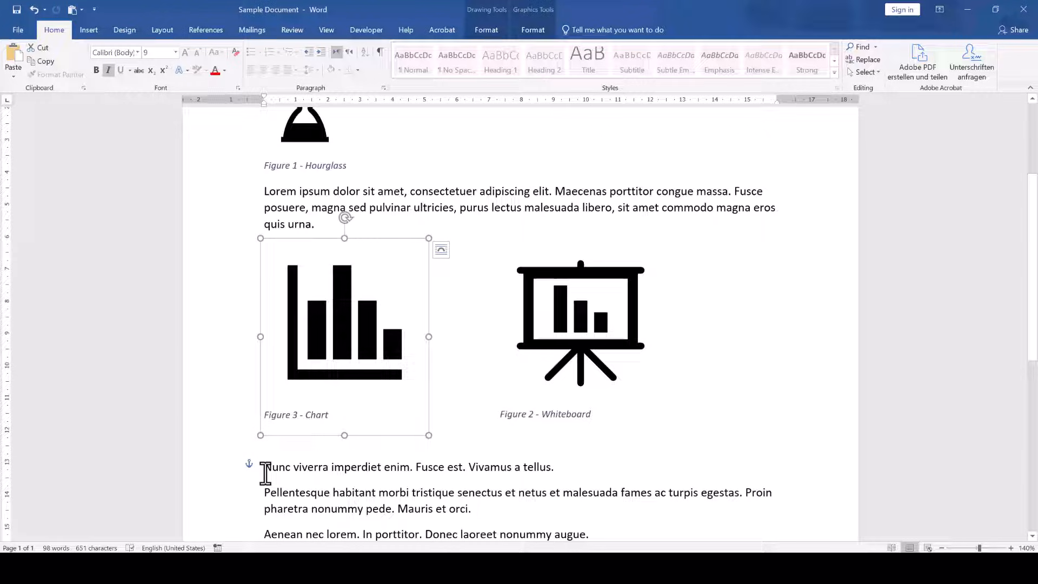
pyautogui.click(580, 322)
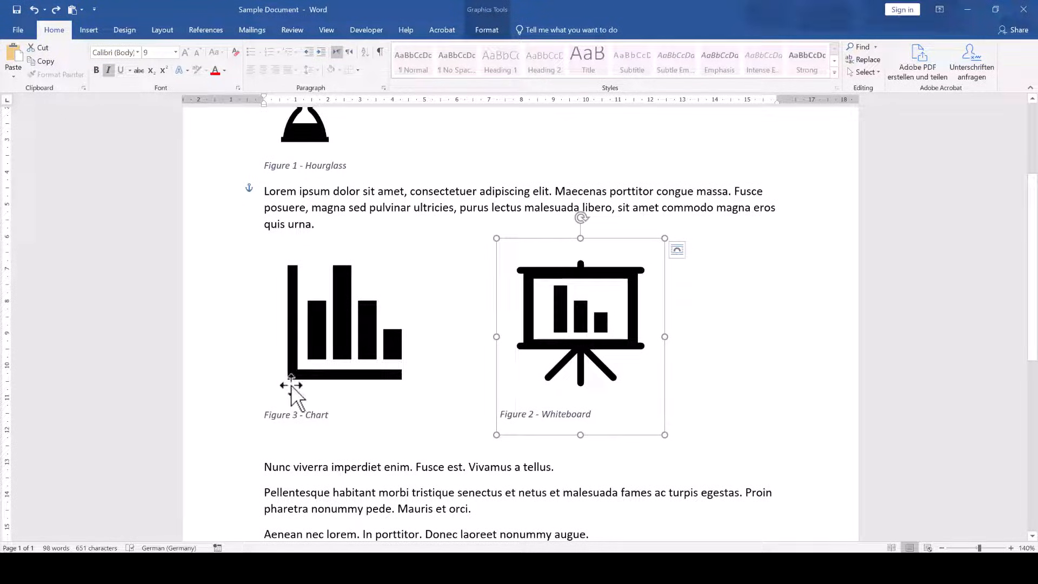
pyautogui.click(344, 321)
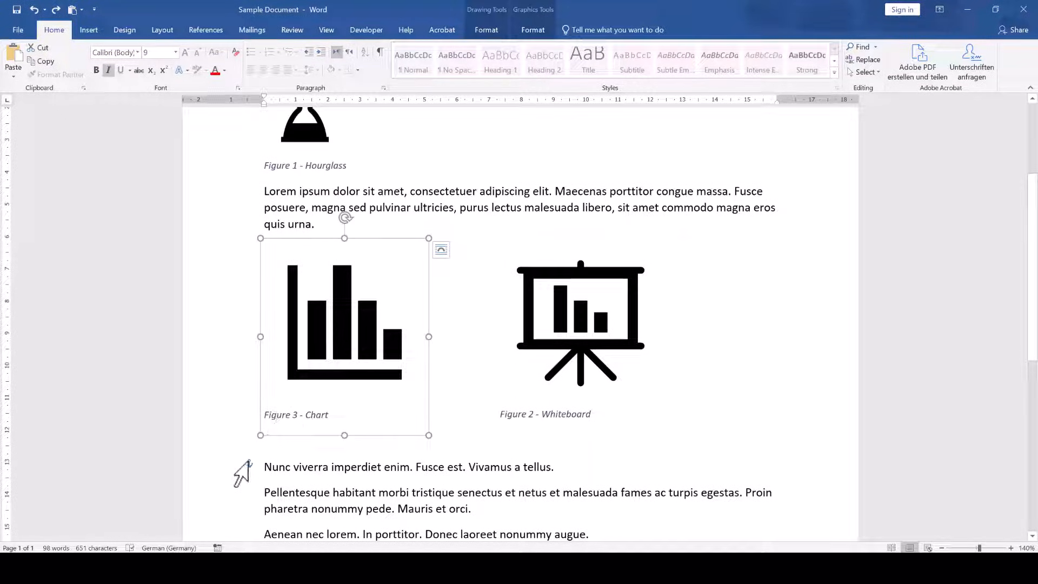
pyautogui.moveTo(387, 291)
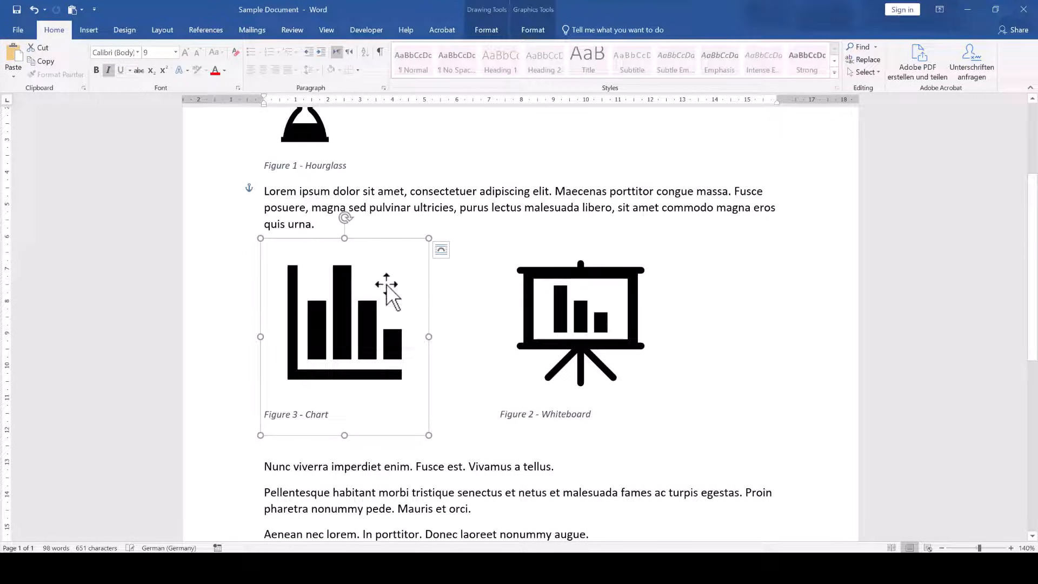
# - Check the whiteboard's anchor, then refresh captions via print preview: chart Figure 2, whiteboard Figure 3
pyautogui.click(581, 321)
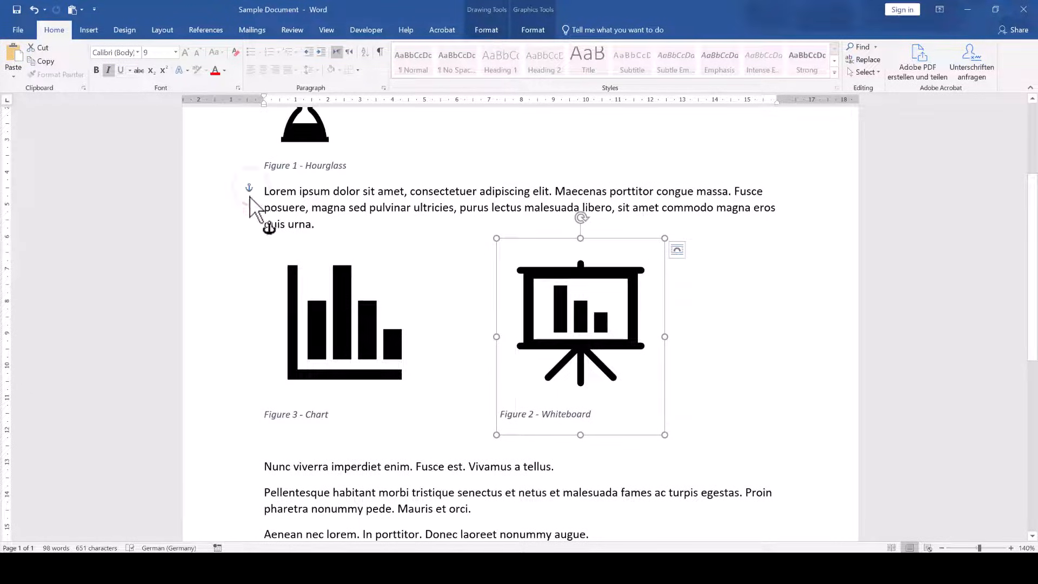
pyautogui.moveTo(236, 407)
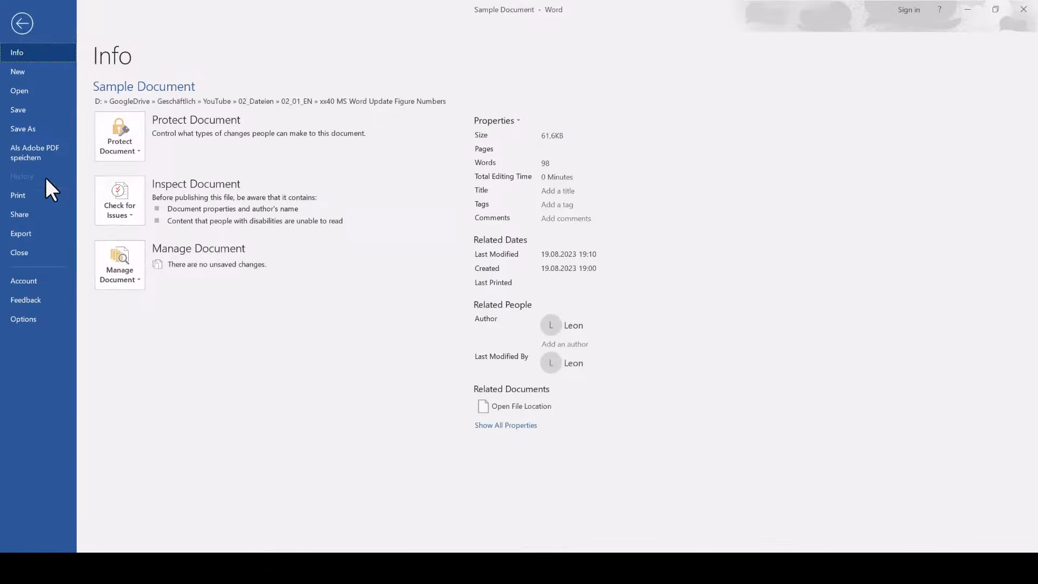
pyautogui.click(21, 23)
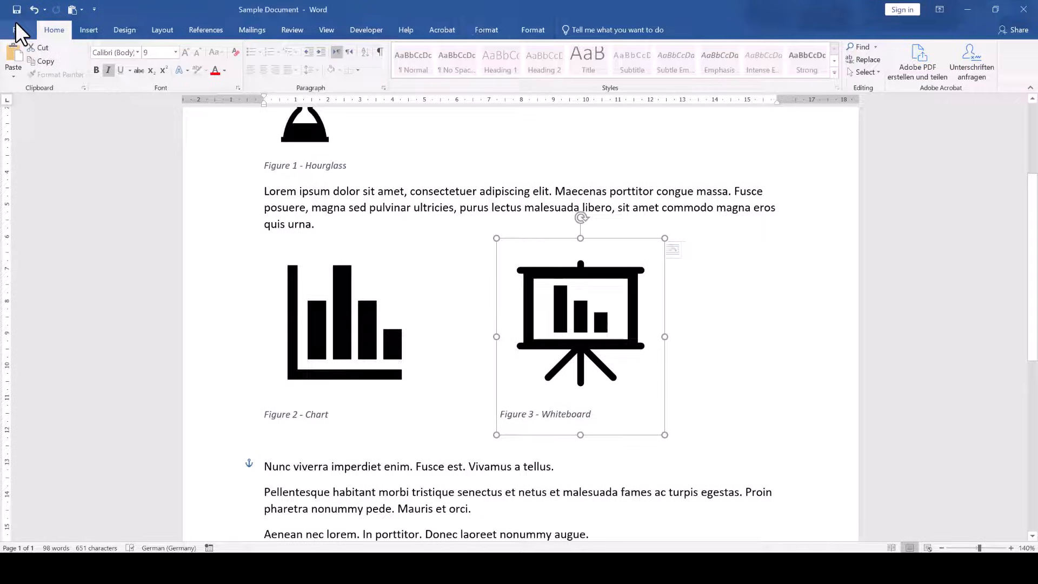